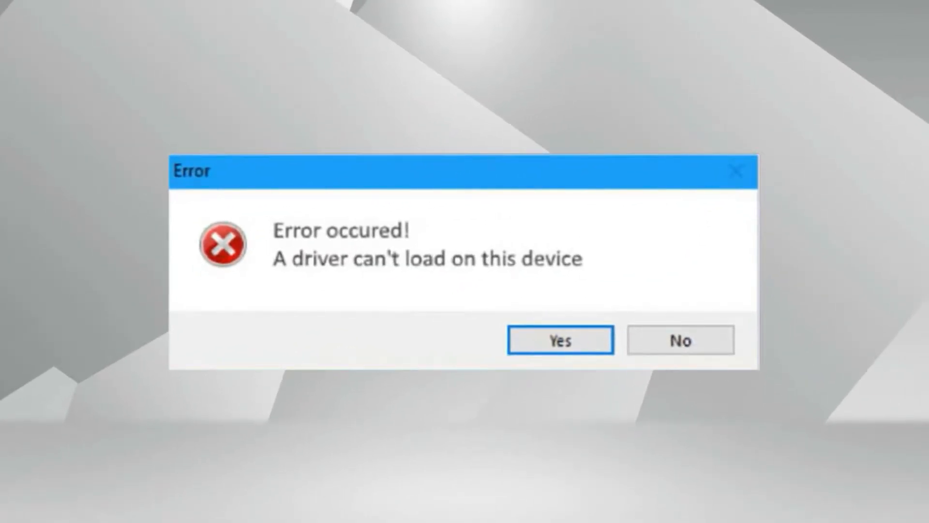
Search Windows for Control Panel from the desktop so its result is ready to launch.
{"action": "left_click", "coordinate": [561, 340]}
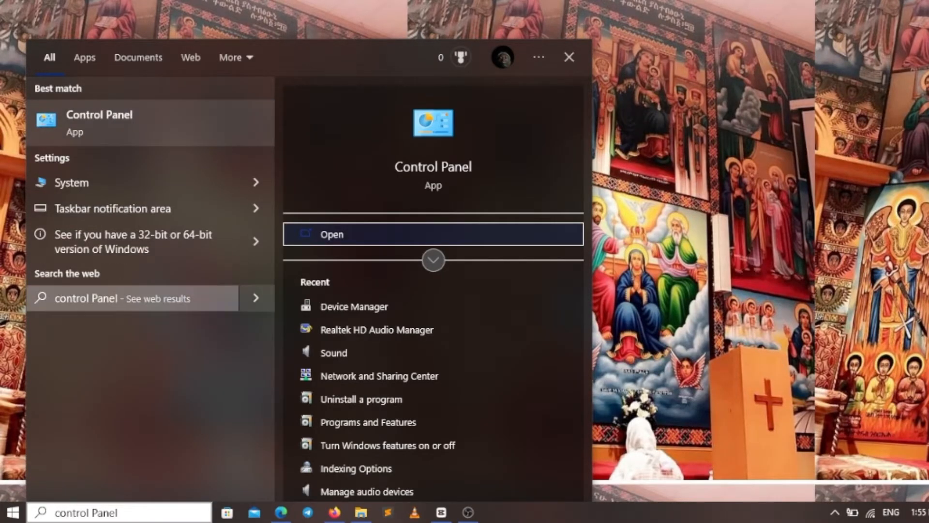
Reach Device Manager via Control Panel and expand the Computer category.
{"action": "left_click", "coordinate": [331, 233]}
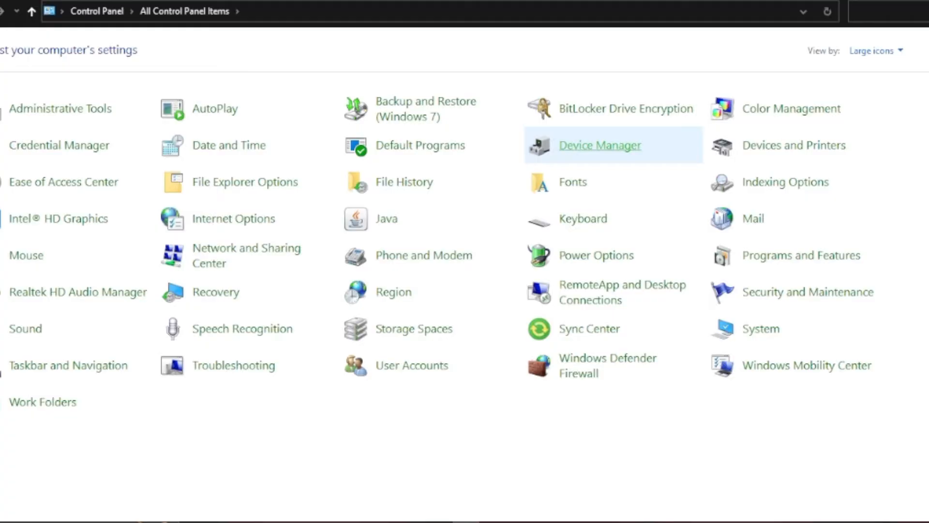
{"action": "left_click", "coordinate": [600, 145]}
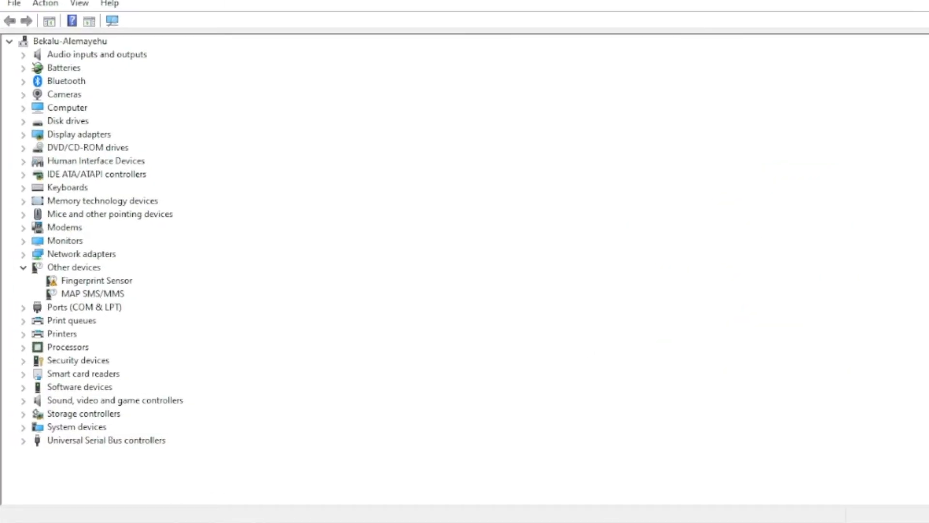
{"action": "left_click", "coordinate": [62, 84]}
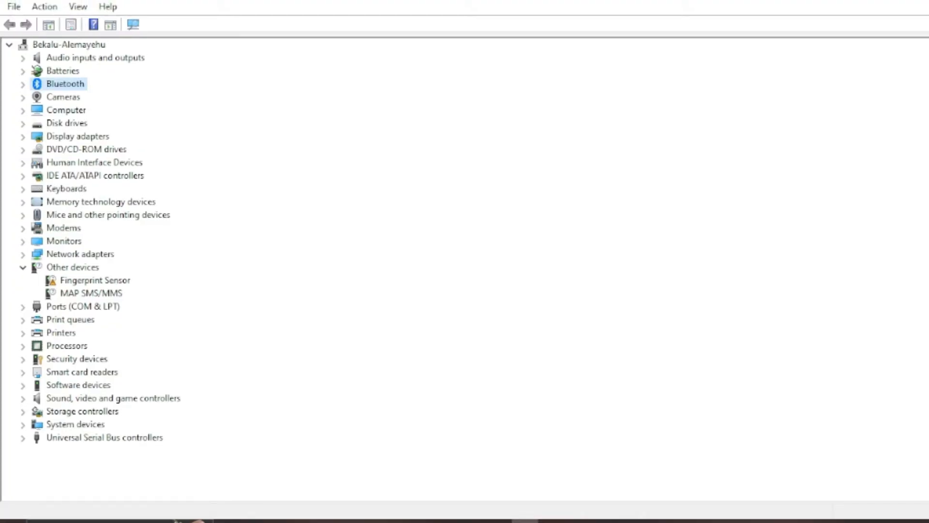
{"action": "left_click", "coordinate": [22, 110]}
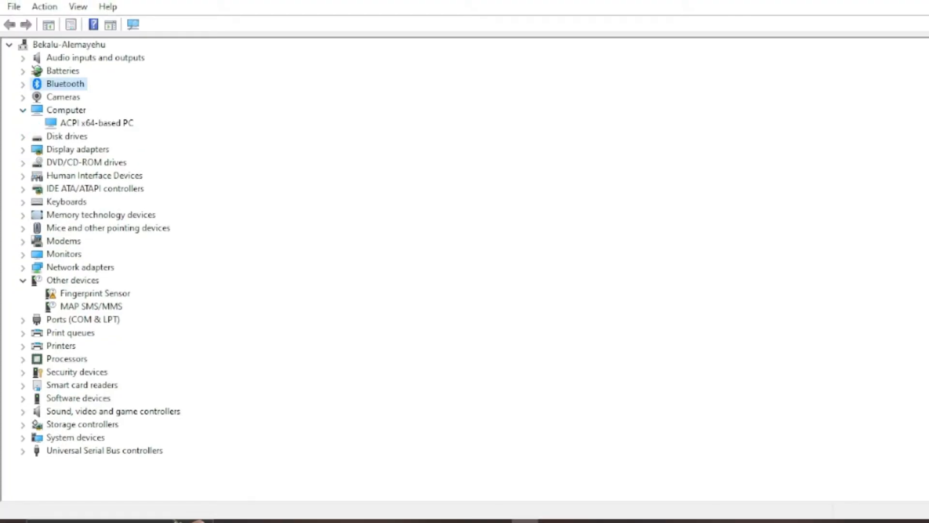
Start Update driver for the ACPI x64-based PC and choose a driver-search option.
{"action": "right_click", "coordinate": [92, 123]}
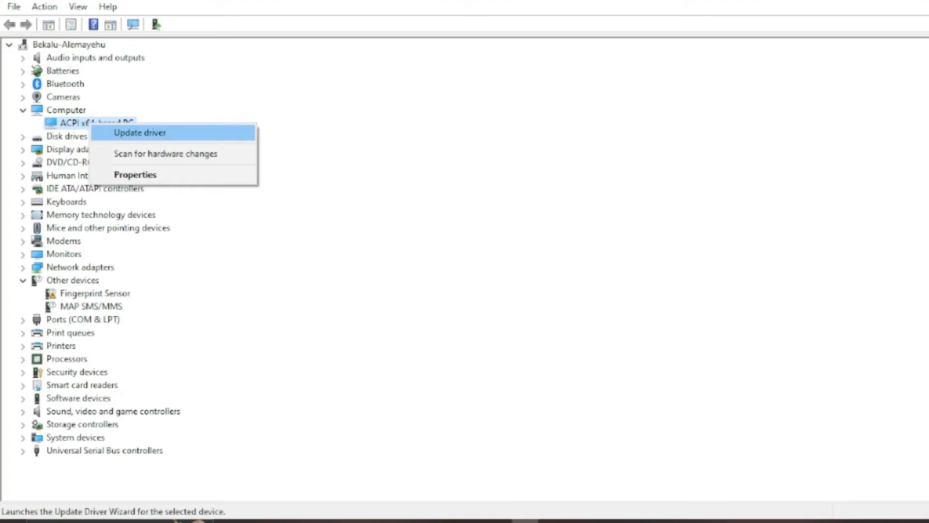
{"action": "left_click", "coordinate": [141, 132]}
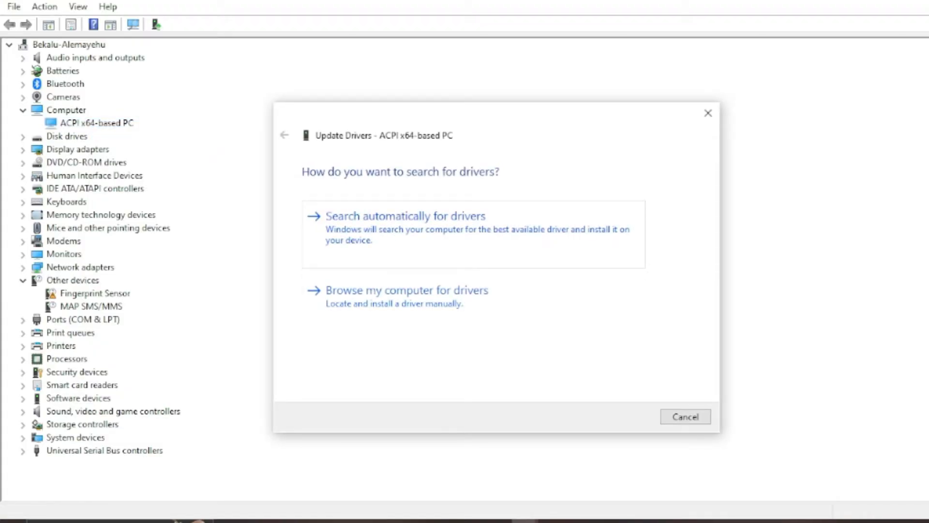
{"action": "left_click", "coordinate": [407, 216]}
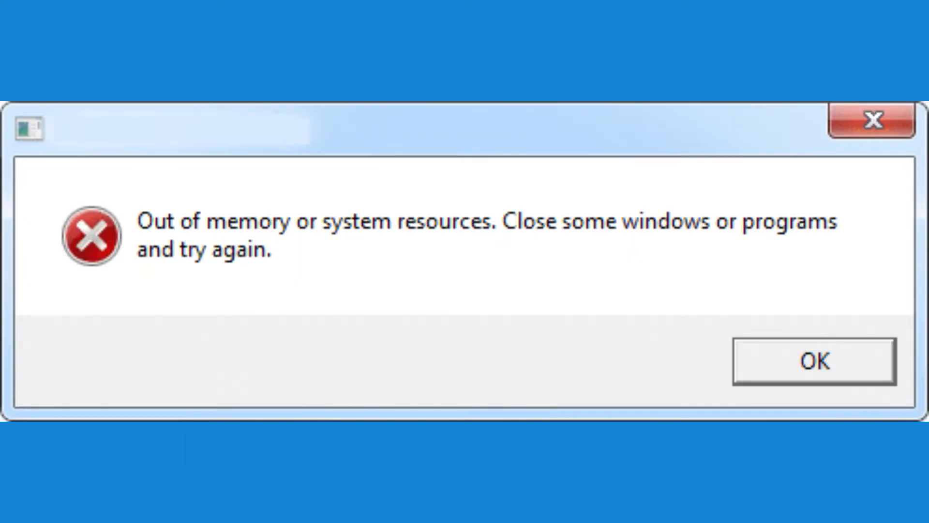
Launch Windows Memory Diagnostic from search to show its restart-now or next-start memory check.
{"action": "left_click", "coordinate": [813, 360]}
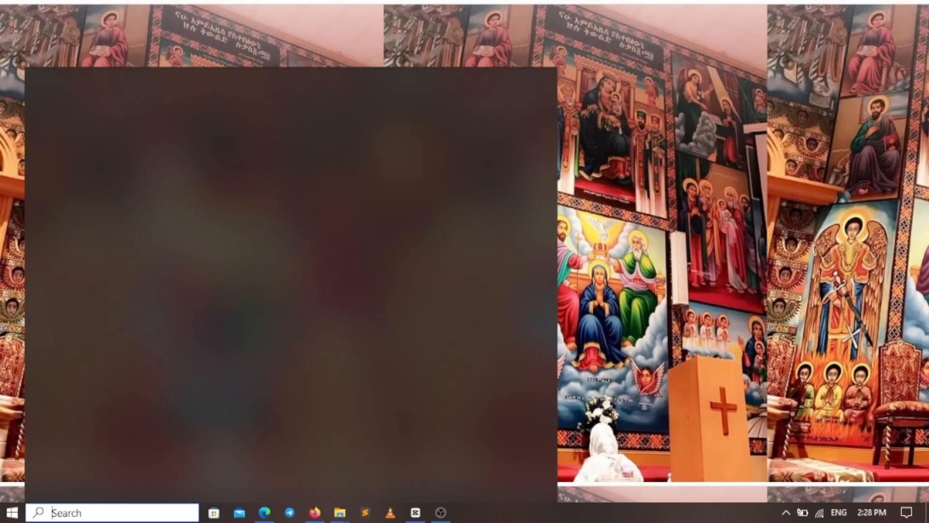
{"action": "type", "text": "Windows Memory Diagnostic"}
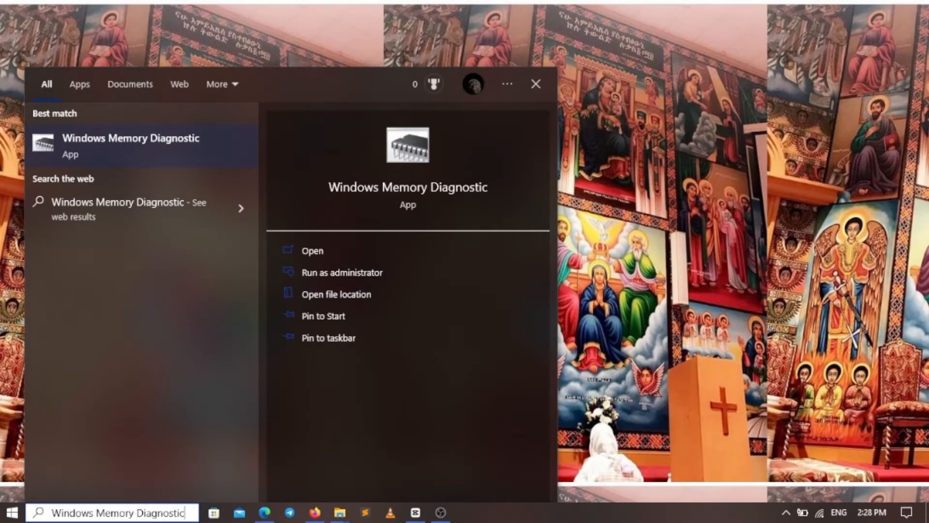
{"action": "left_click", "coordinate": [311, 250]}
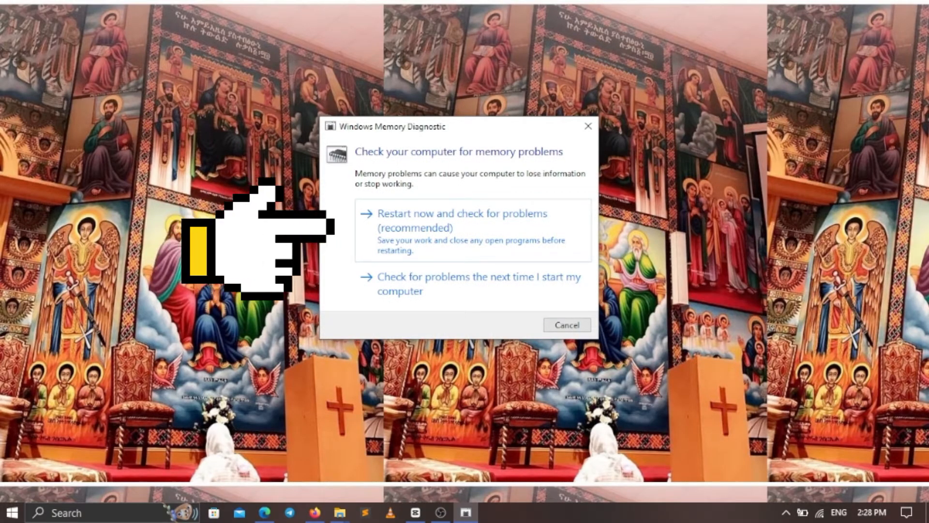
{"action": "left_click", "coordinate": [461, 221]}
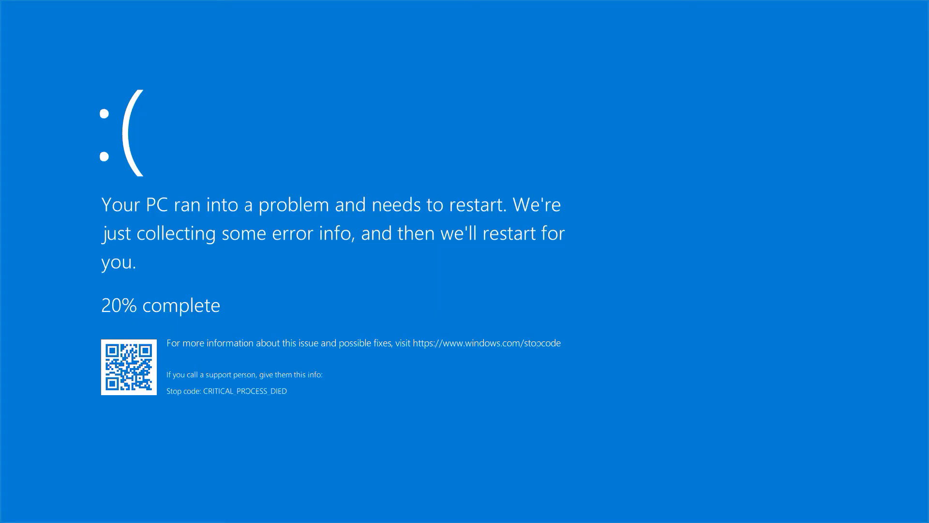